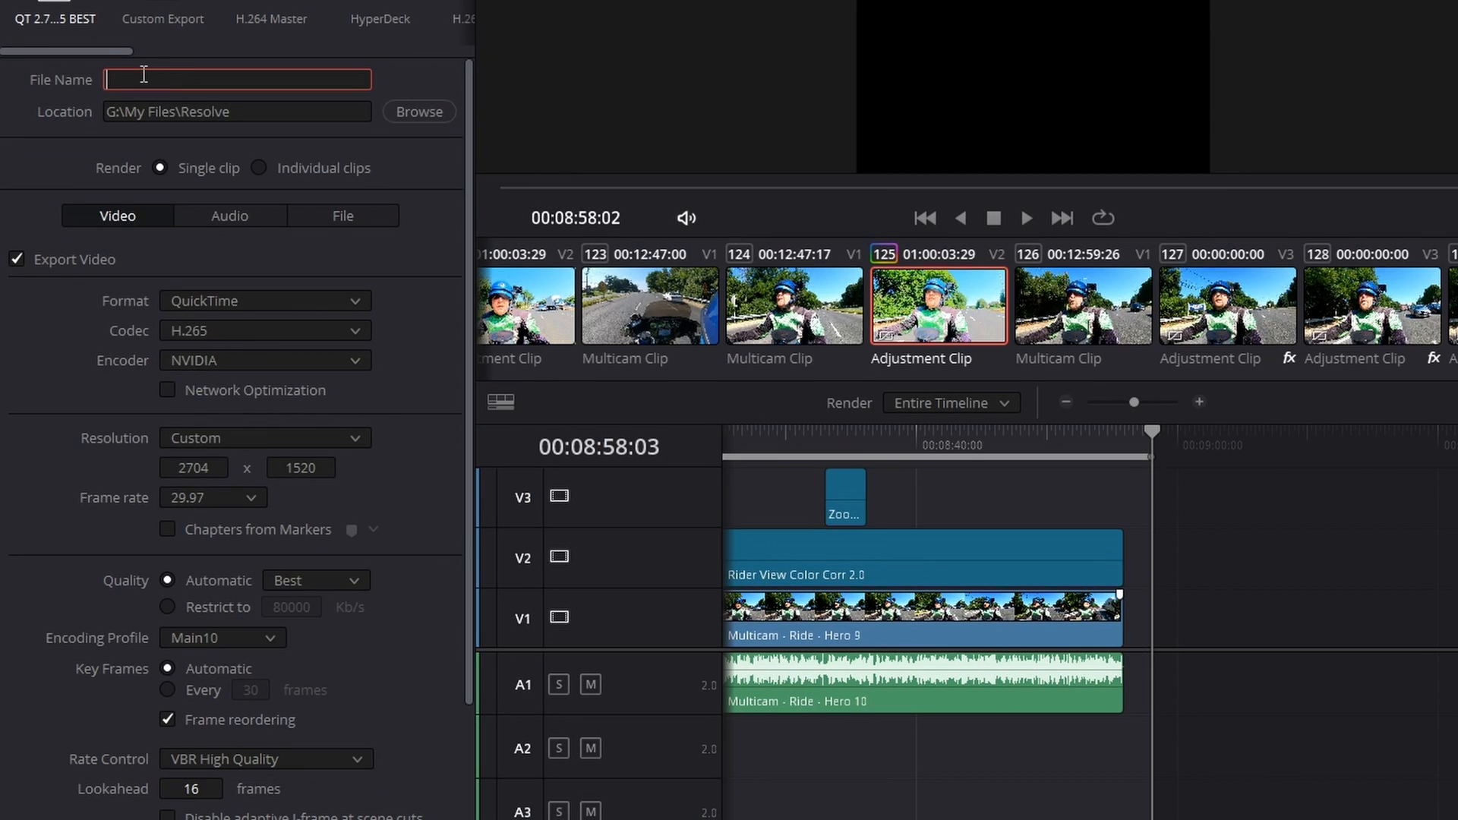
type("Memphis Shdae")
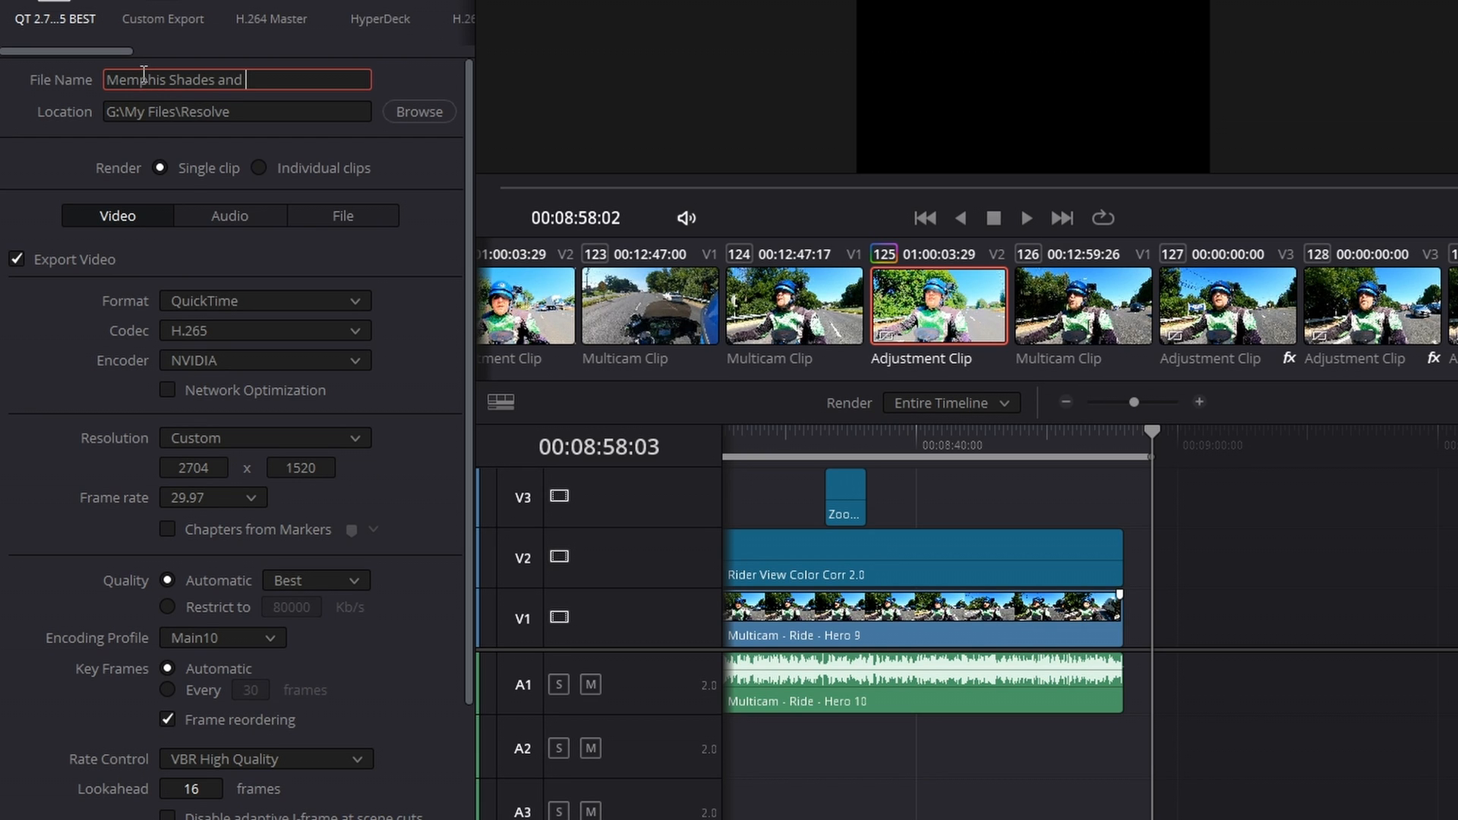
type("BatwingWin")
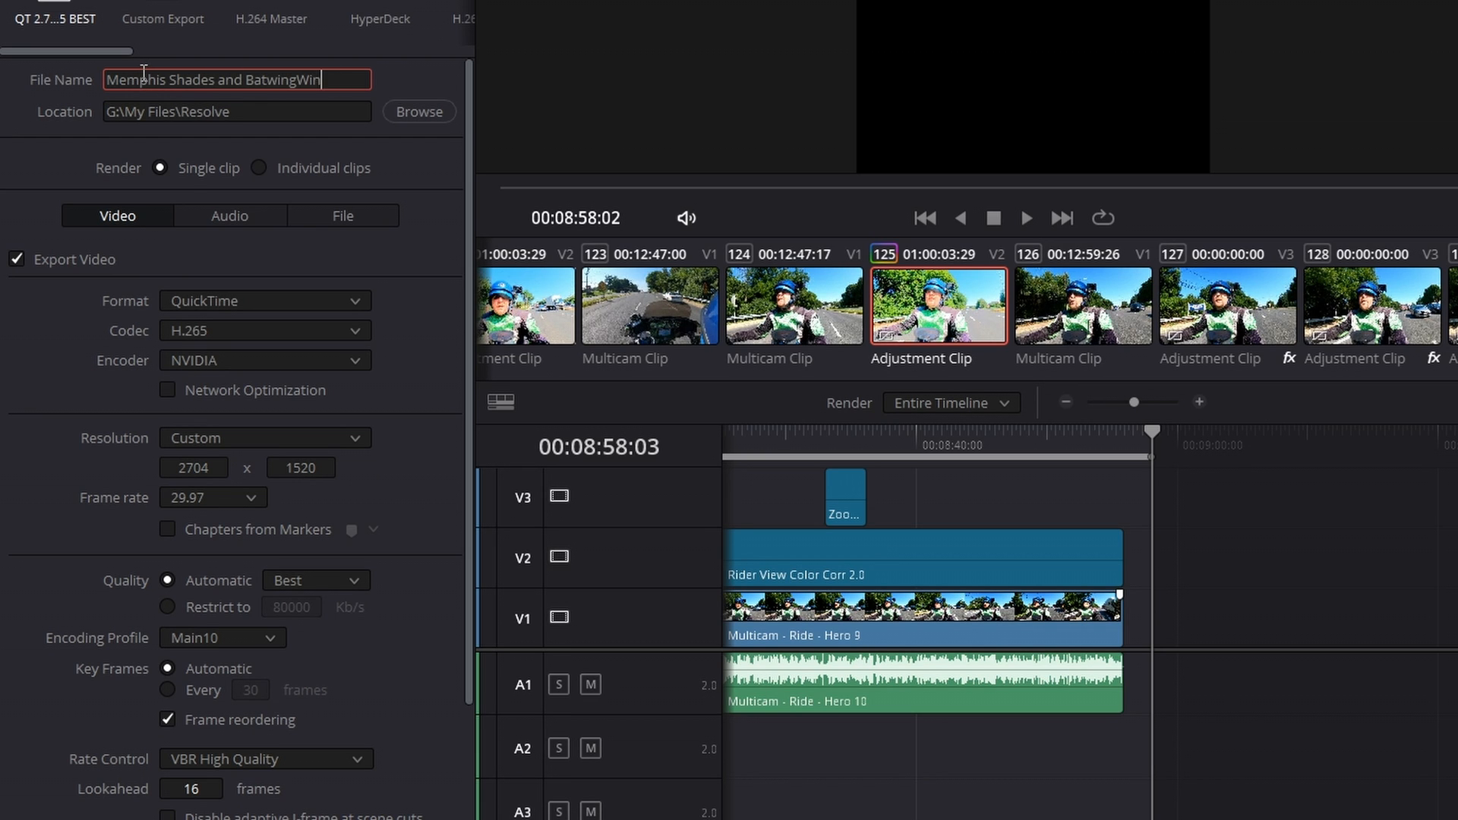
type("gs Update")
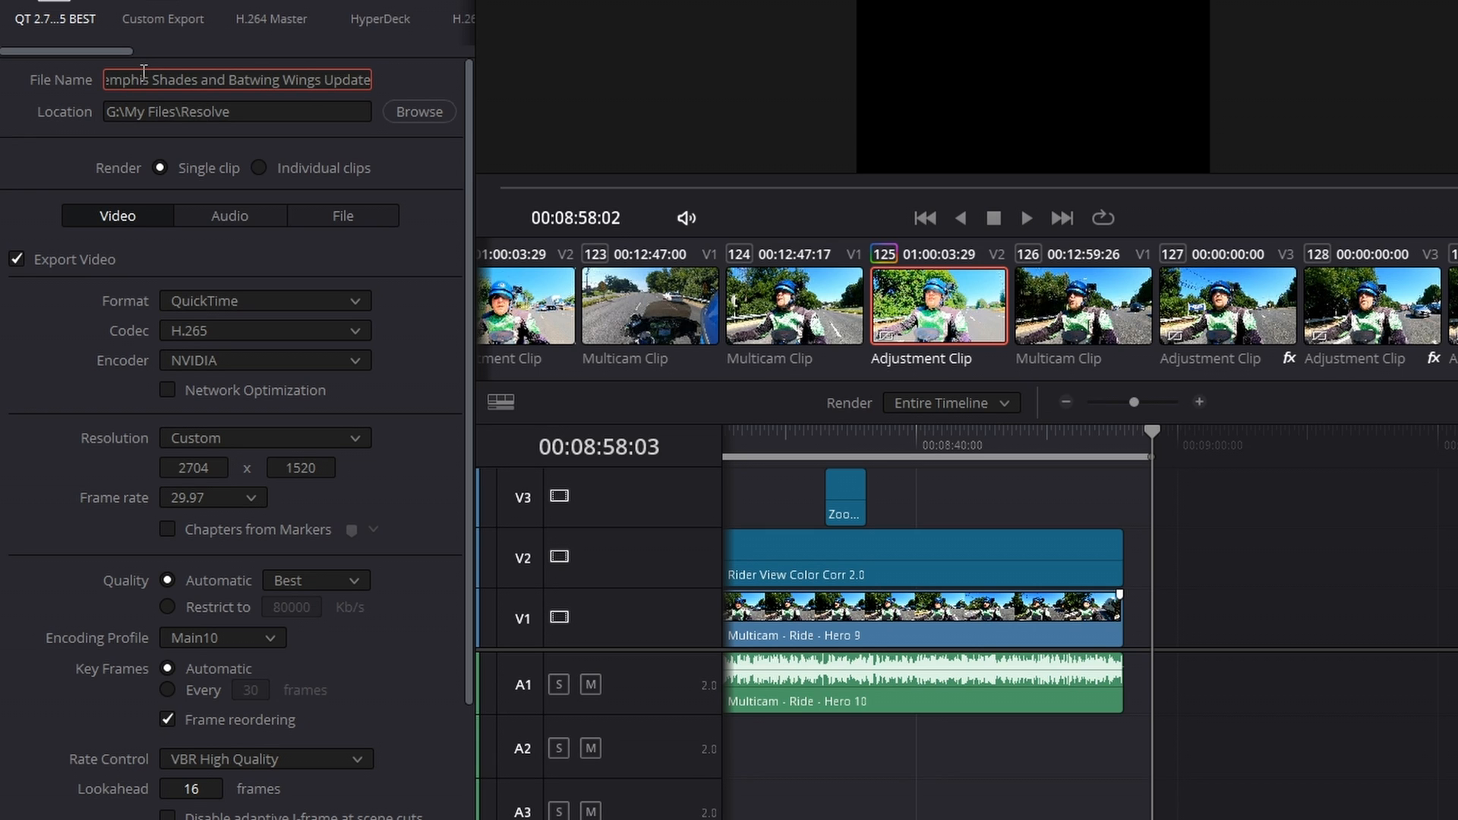
mouse_move(178, 273)
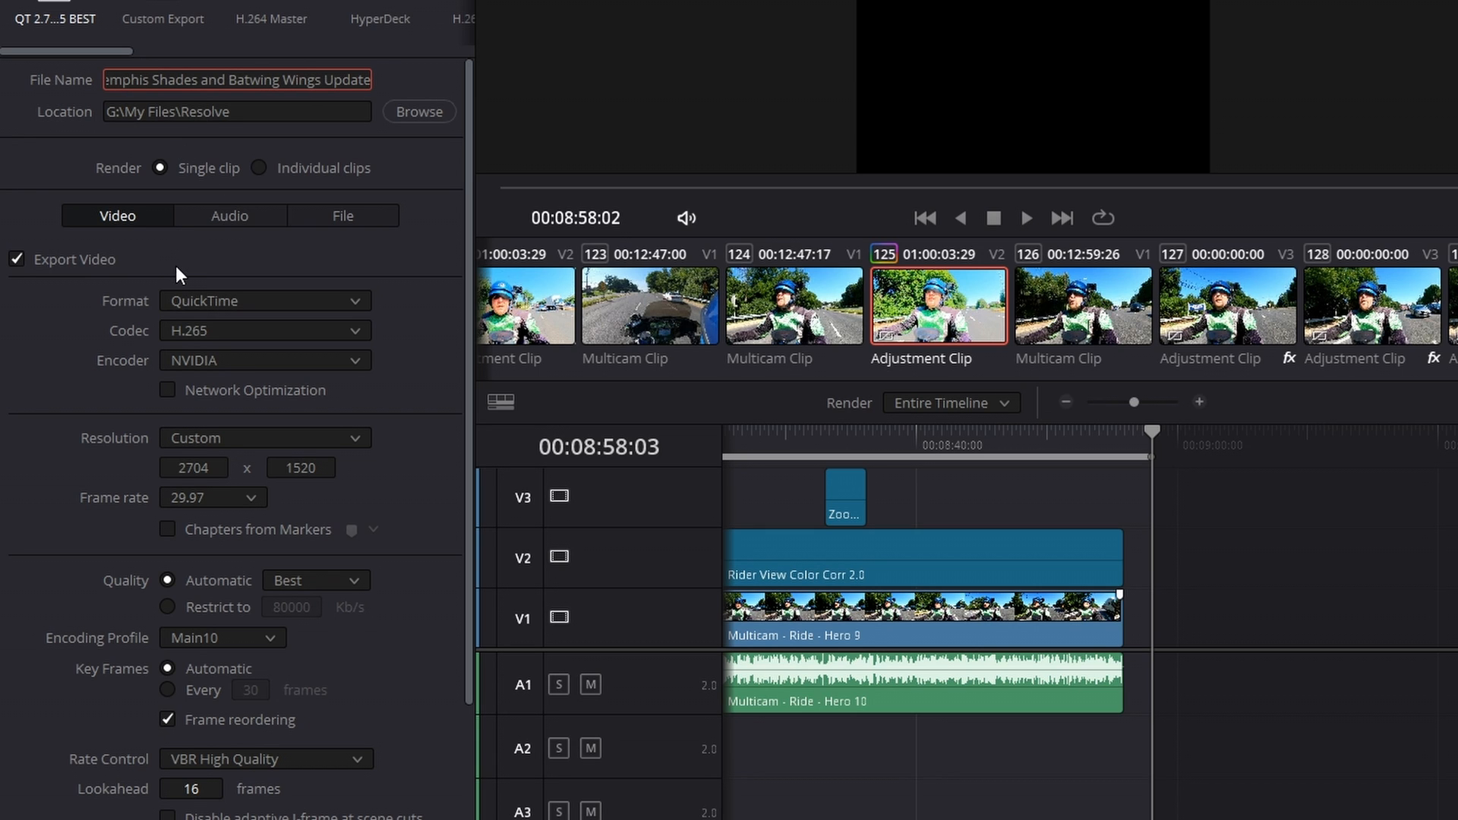
mouse_move(148, 300)
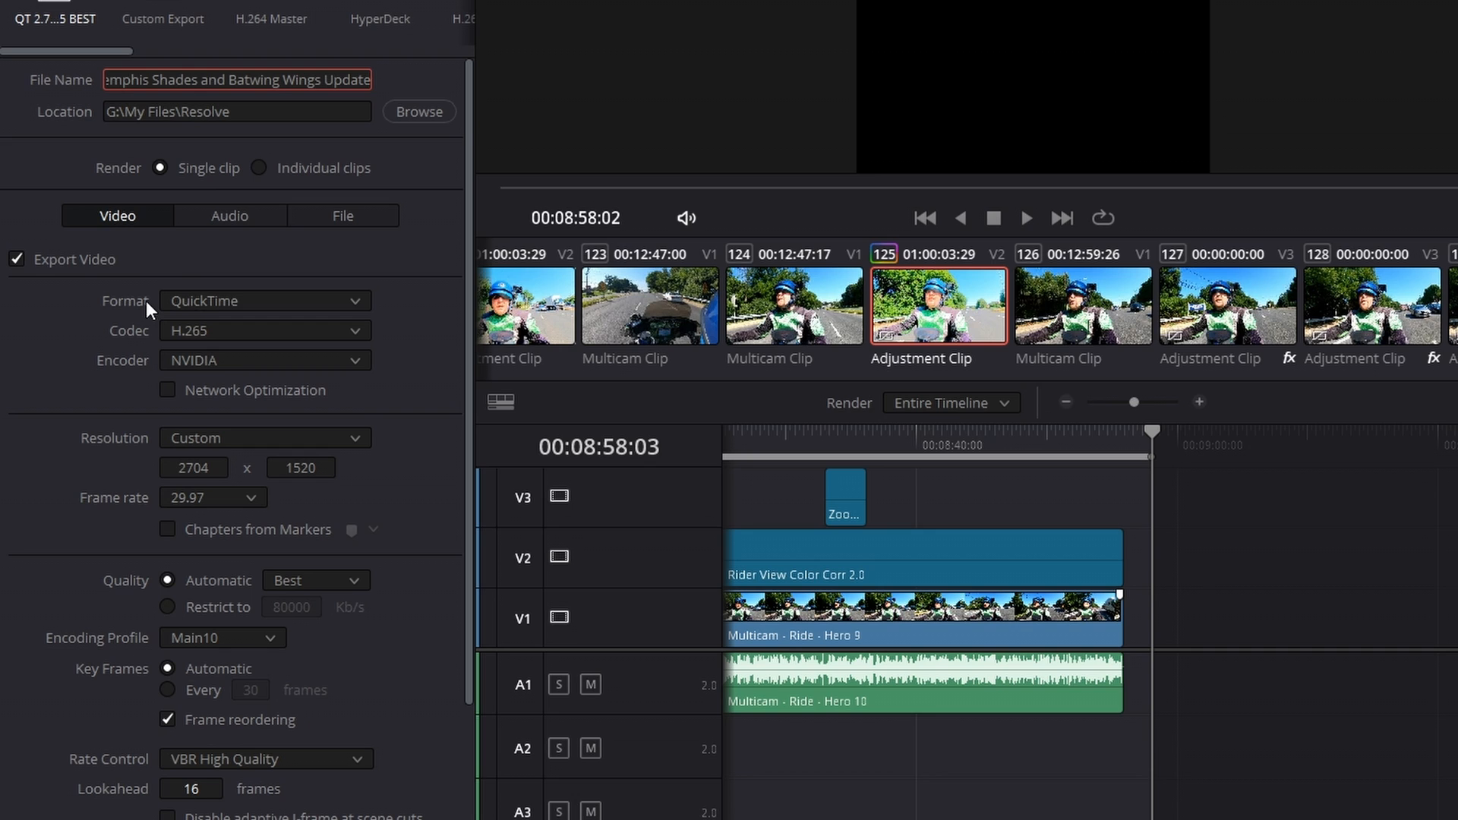
mouse_move(141, 333)
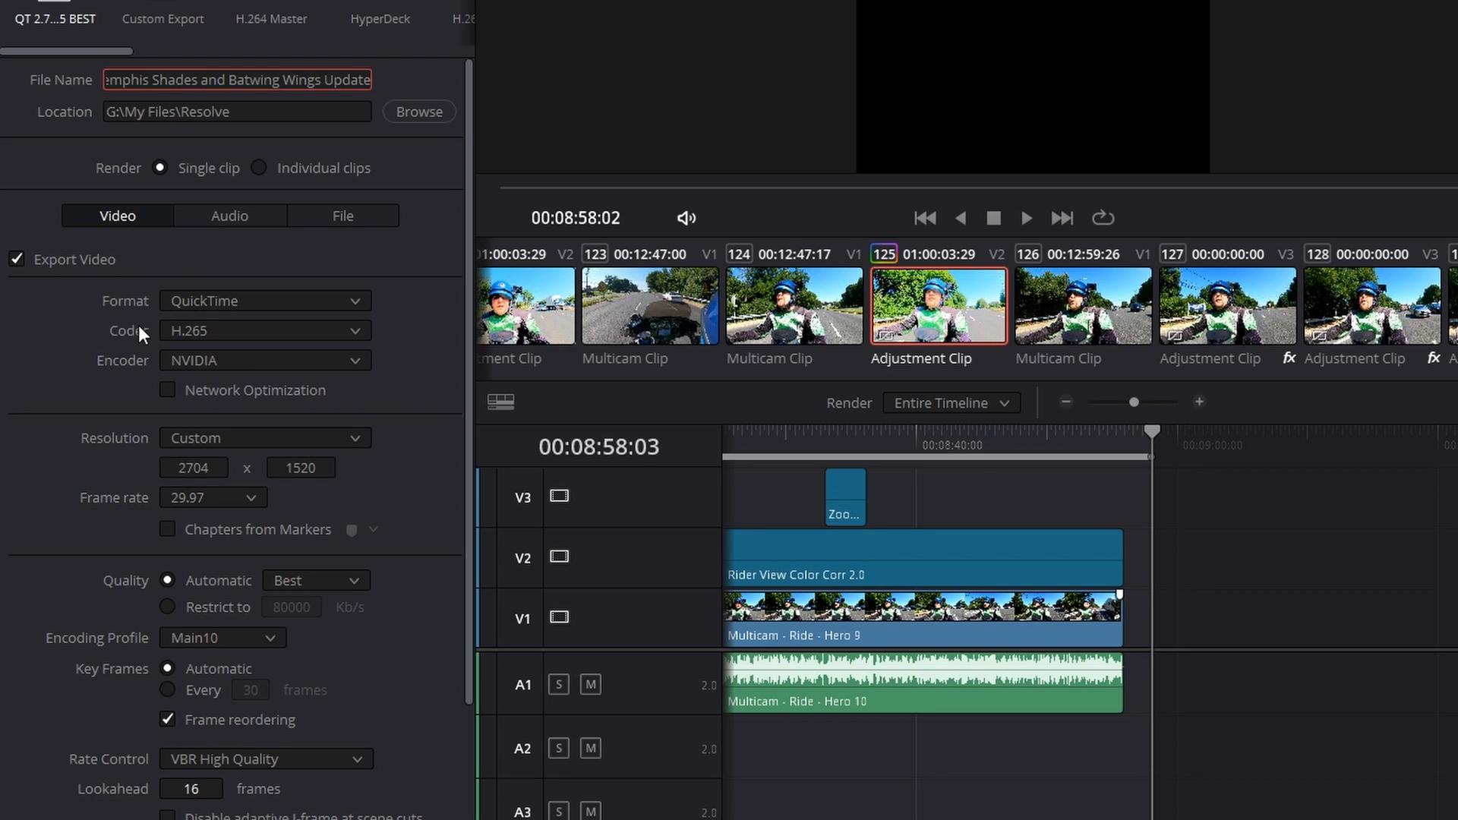
mouse_move(137, 350)
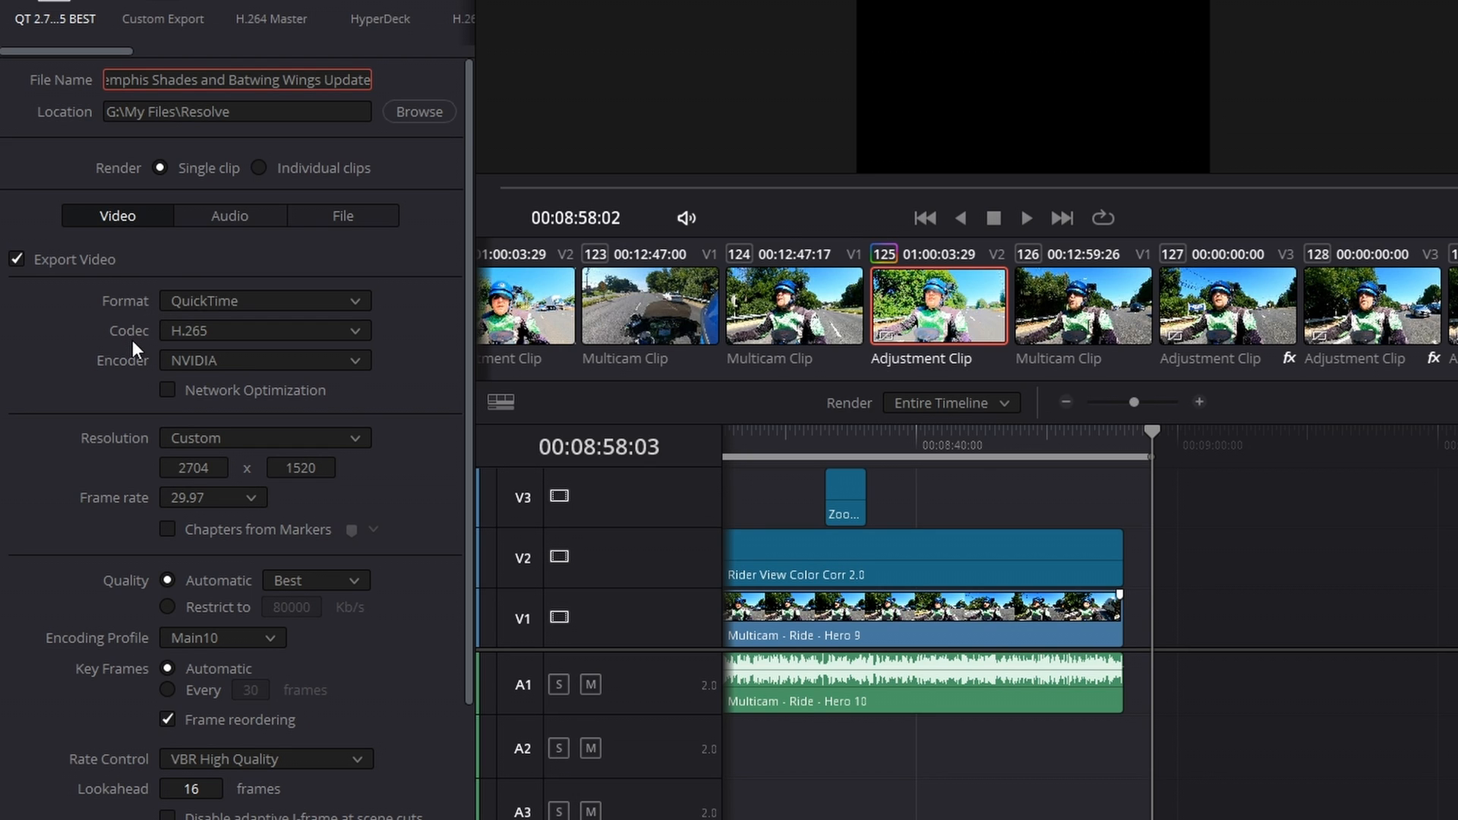
mouse_move(143, 368)
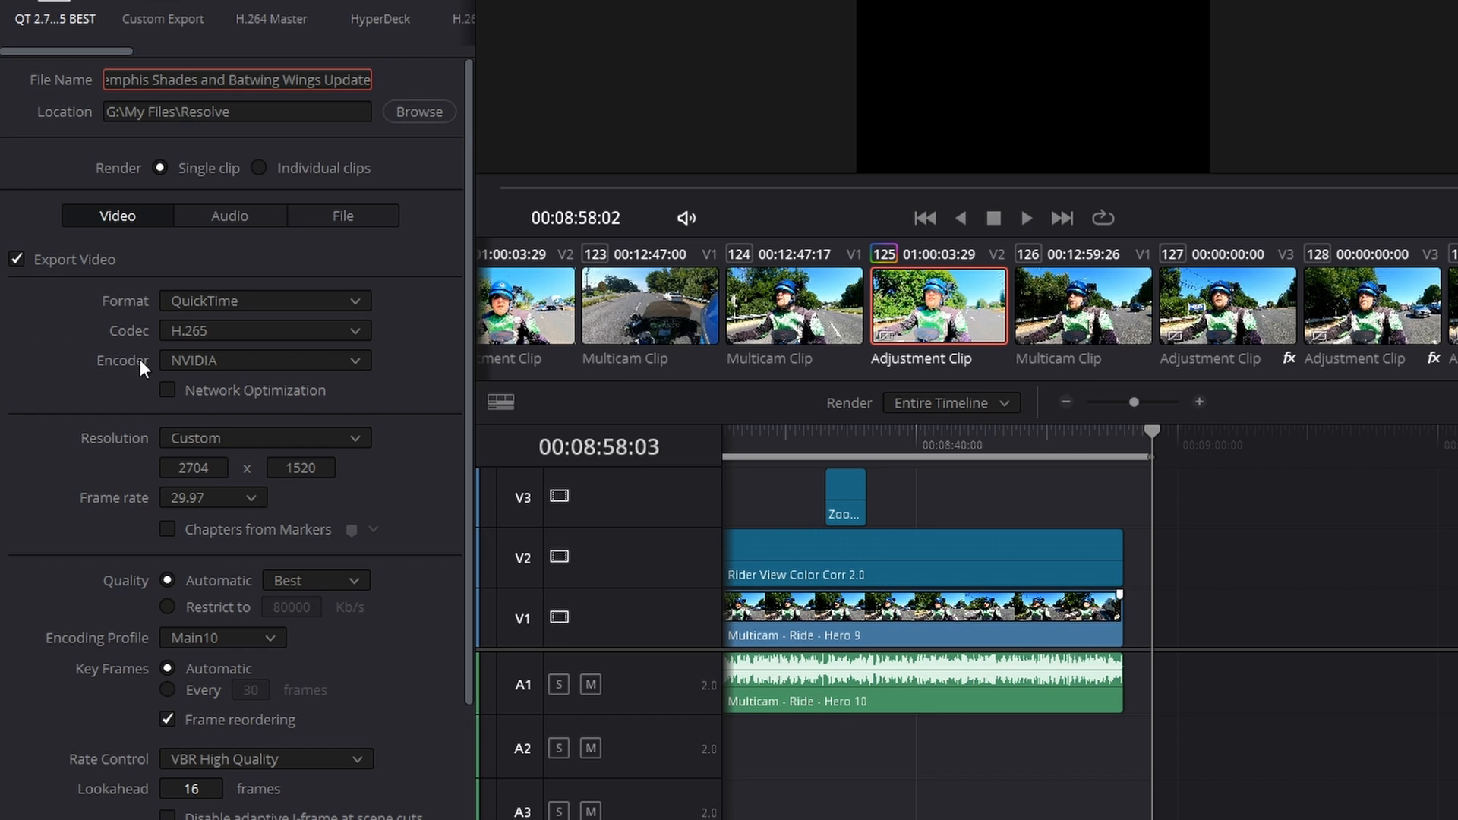
mouse_move(135, 402)
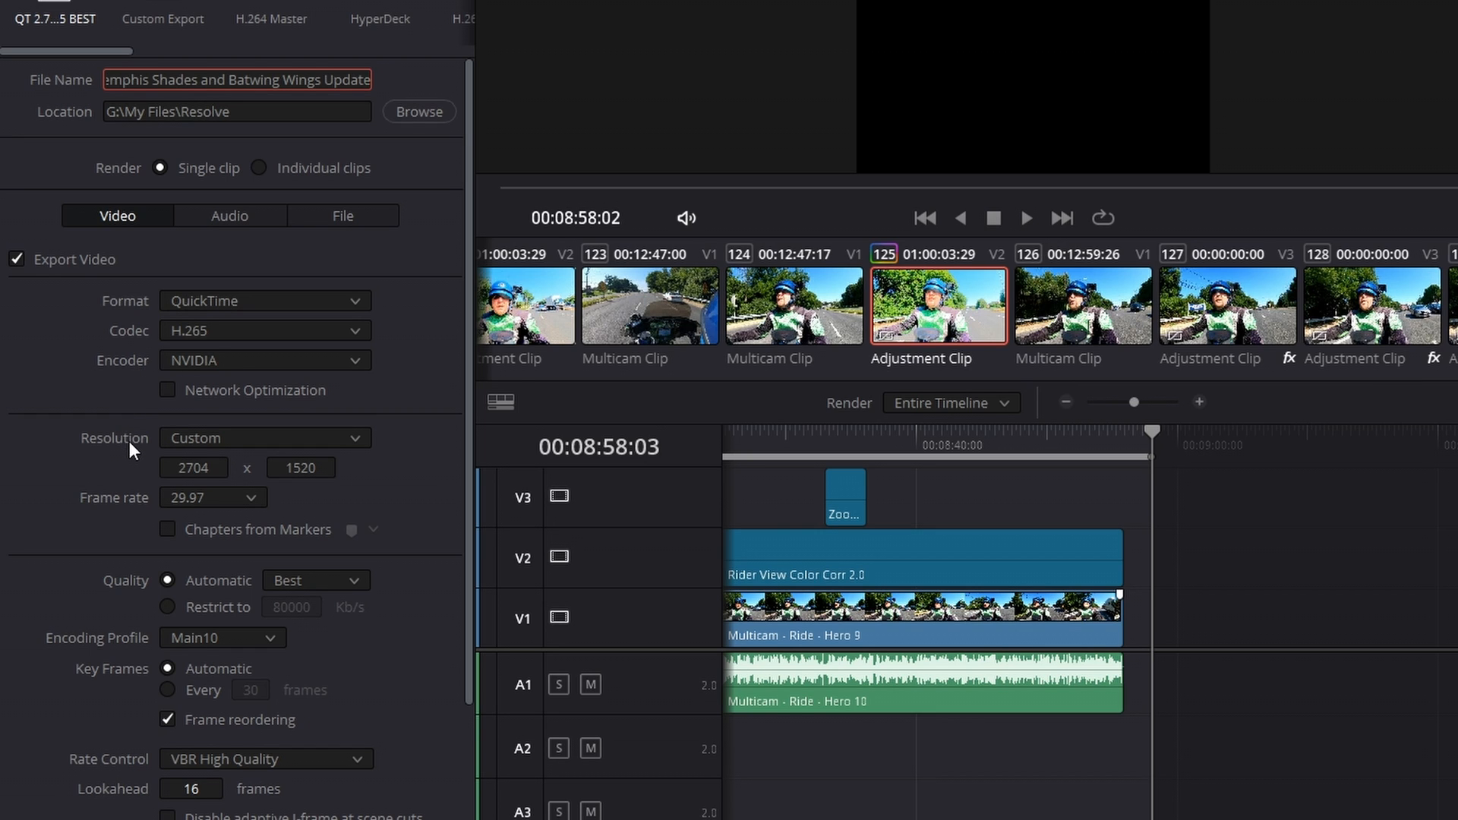
mouse_move(148, 474)
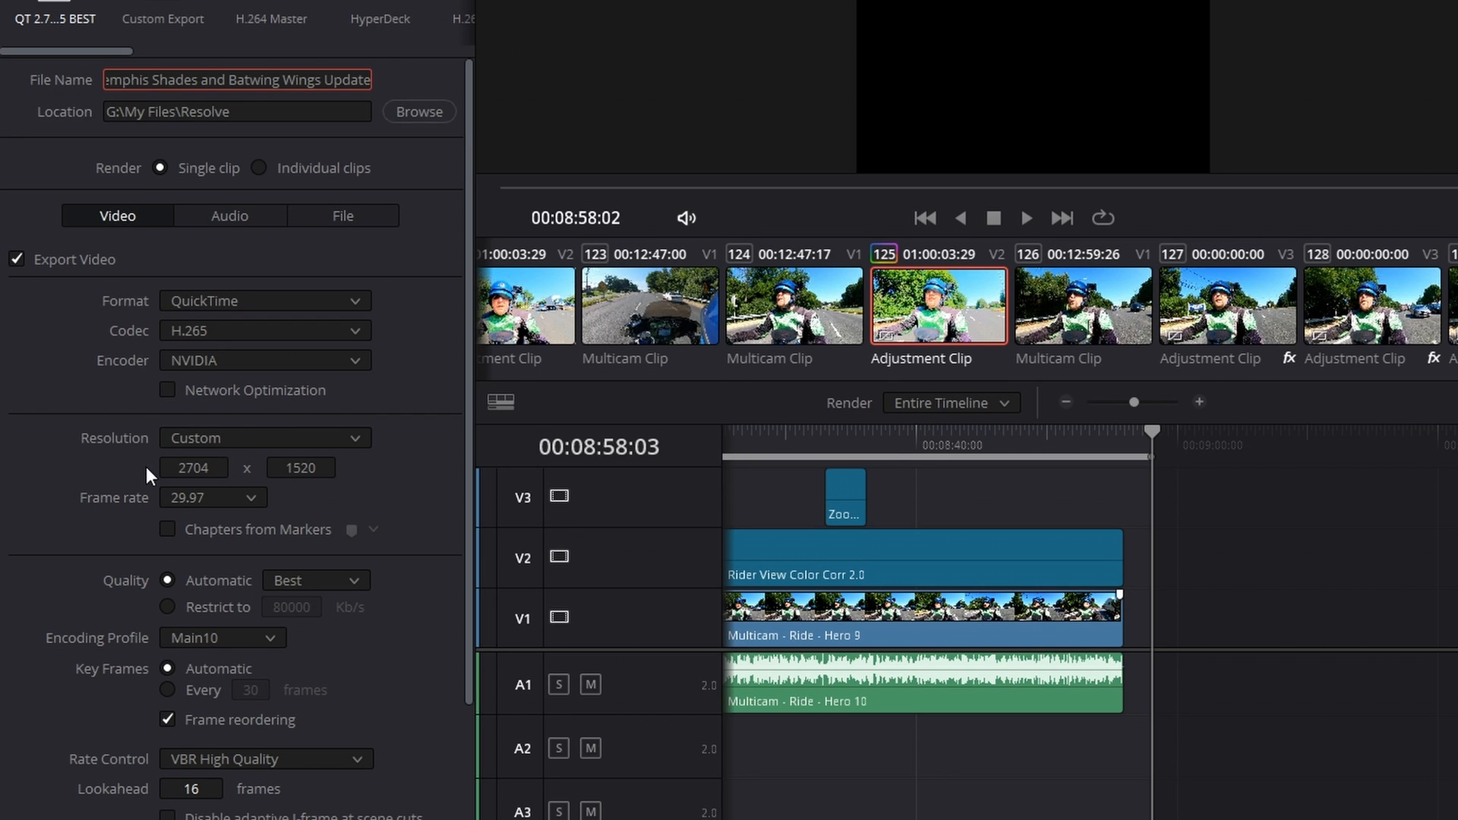
mouse_move(155, 477)
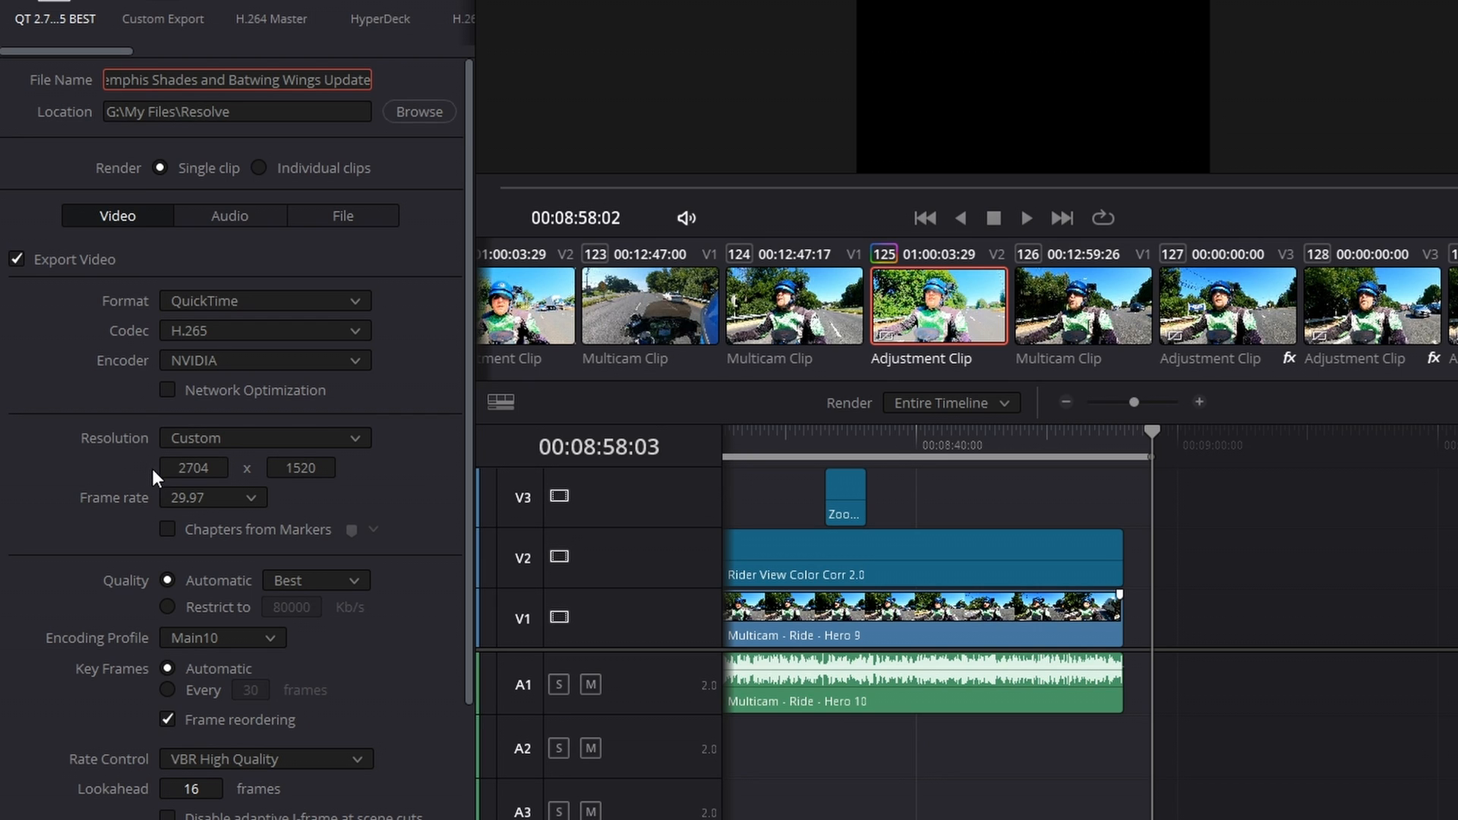
mouse_move(154, 503)
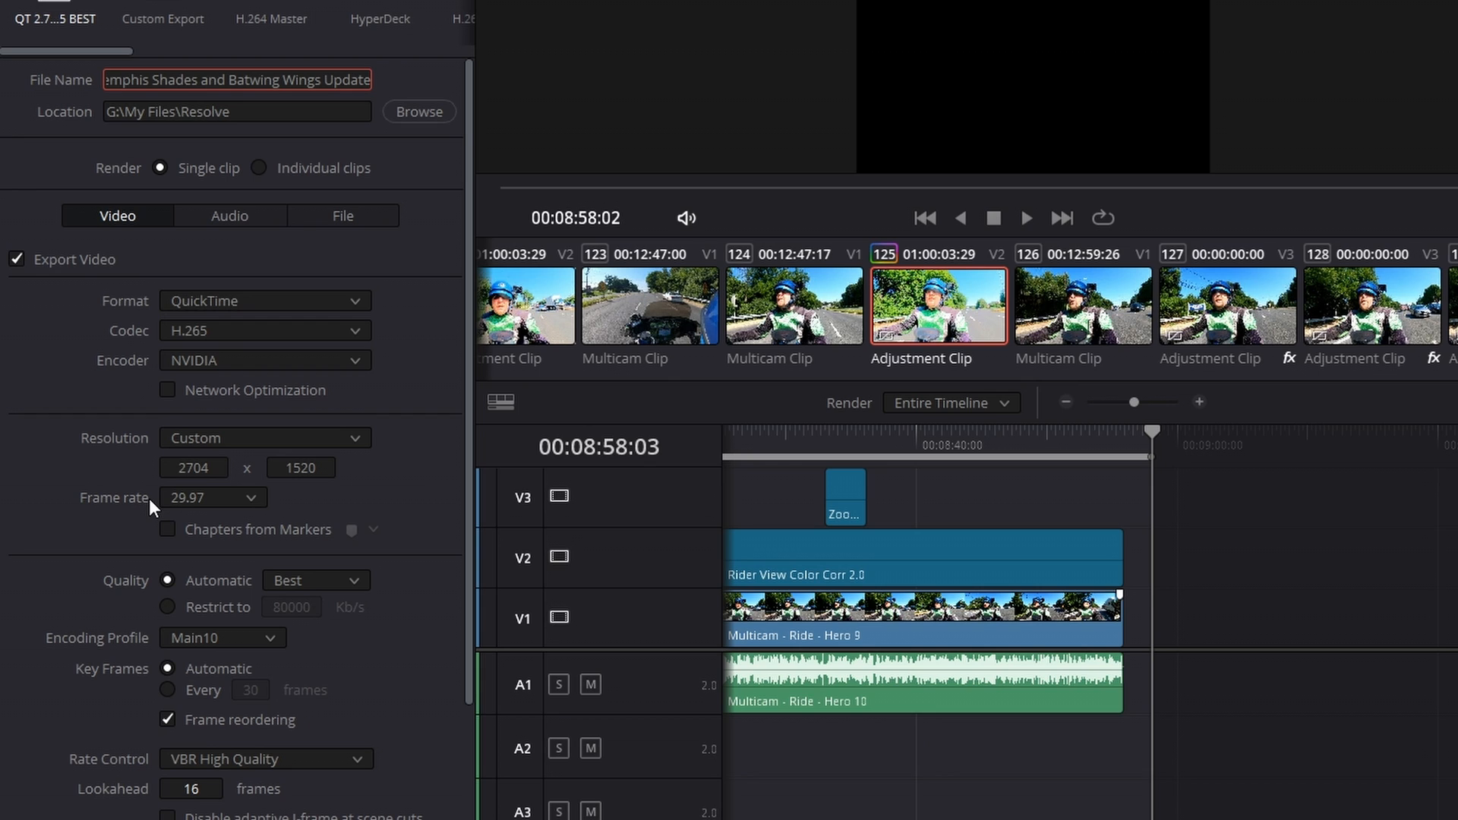
mouse_move(228, 788)
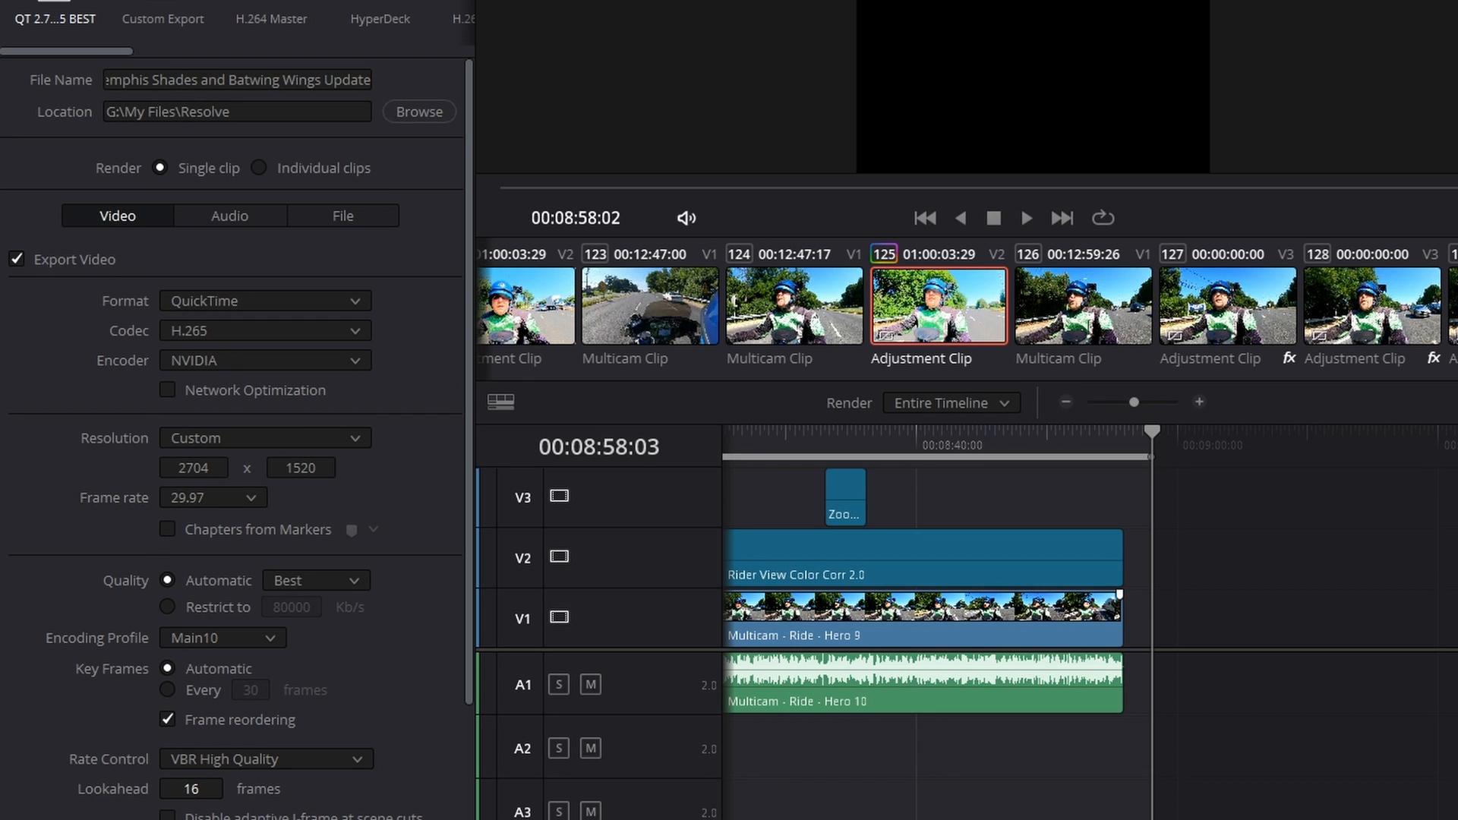
mouse_move(1339, 489)
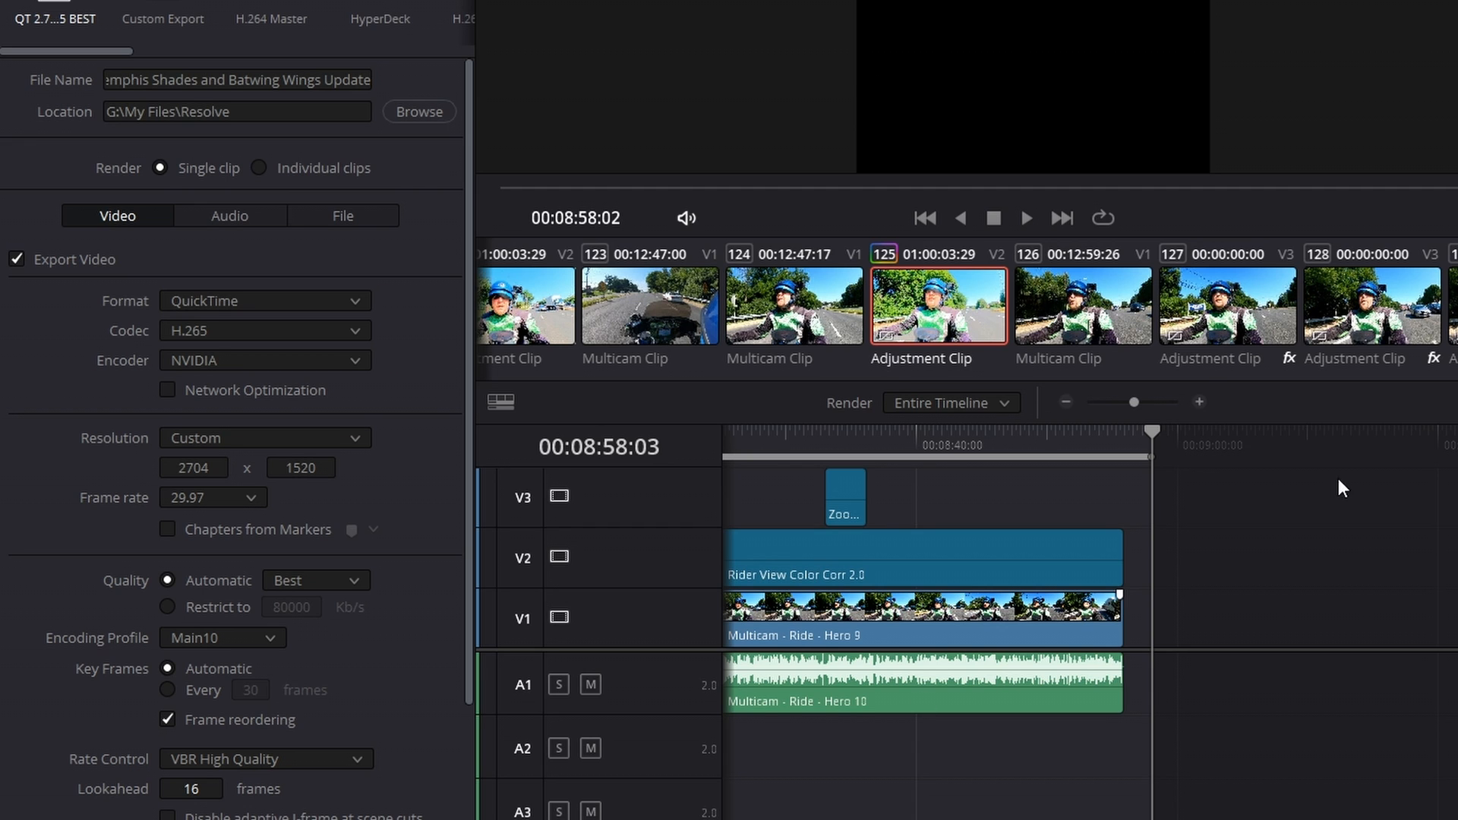